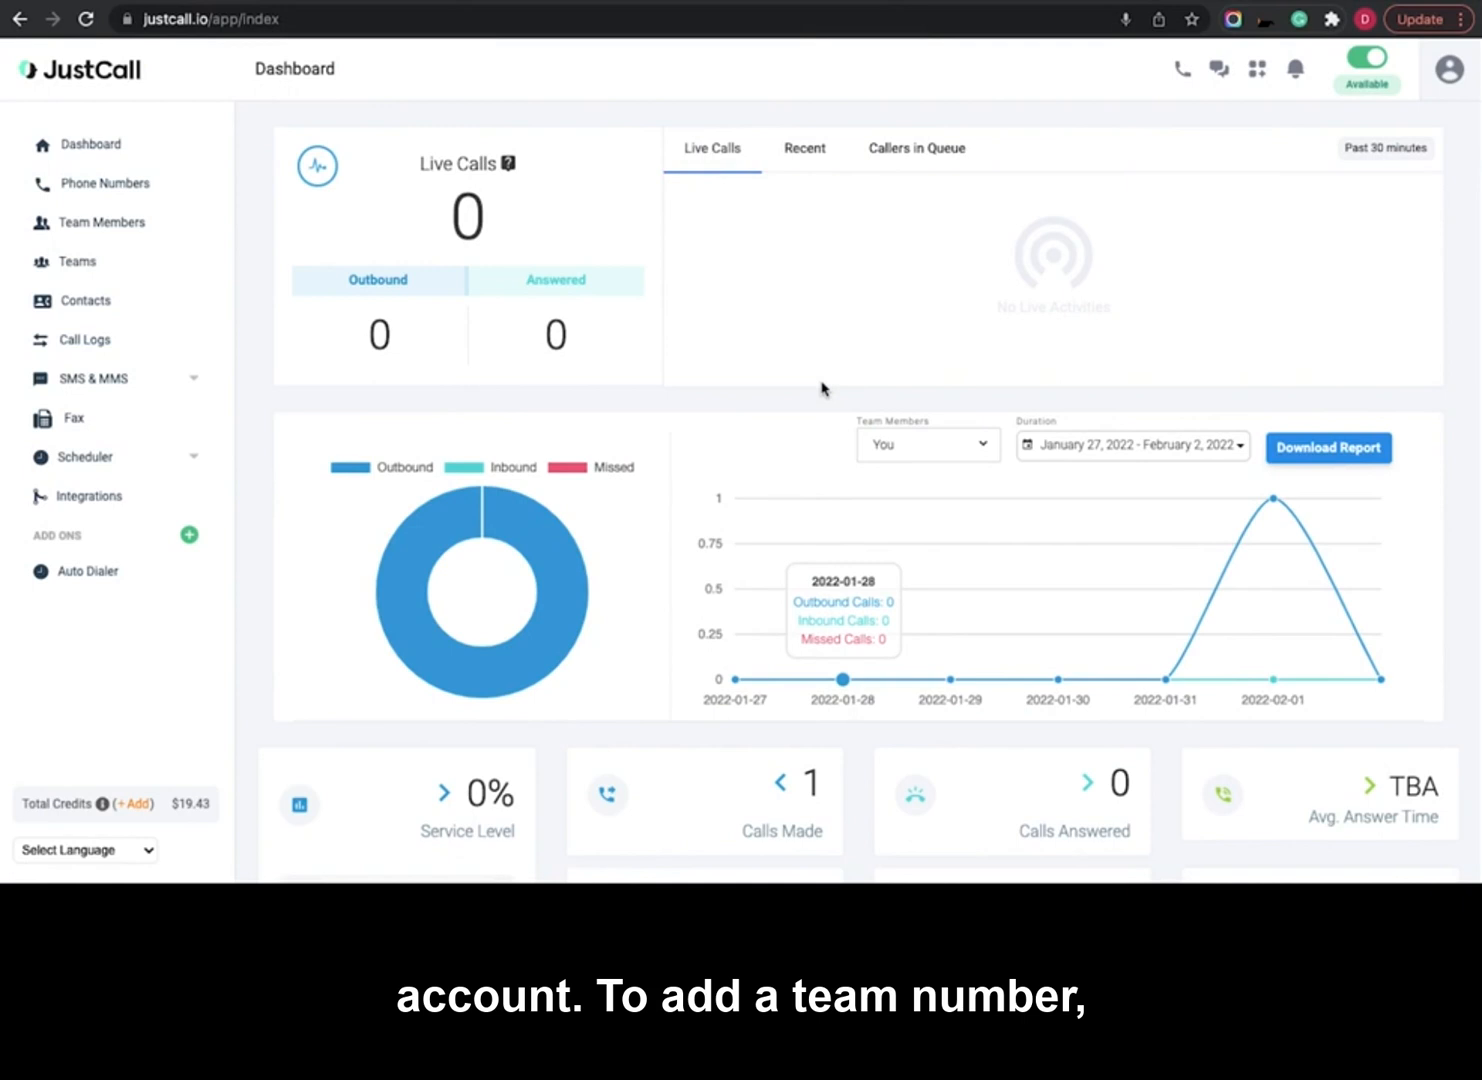
mouse_move(120, 221)
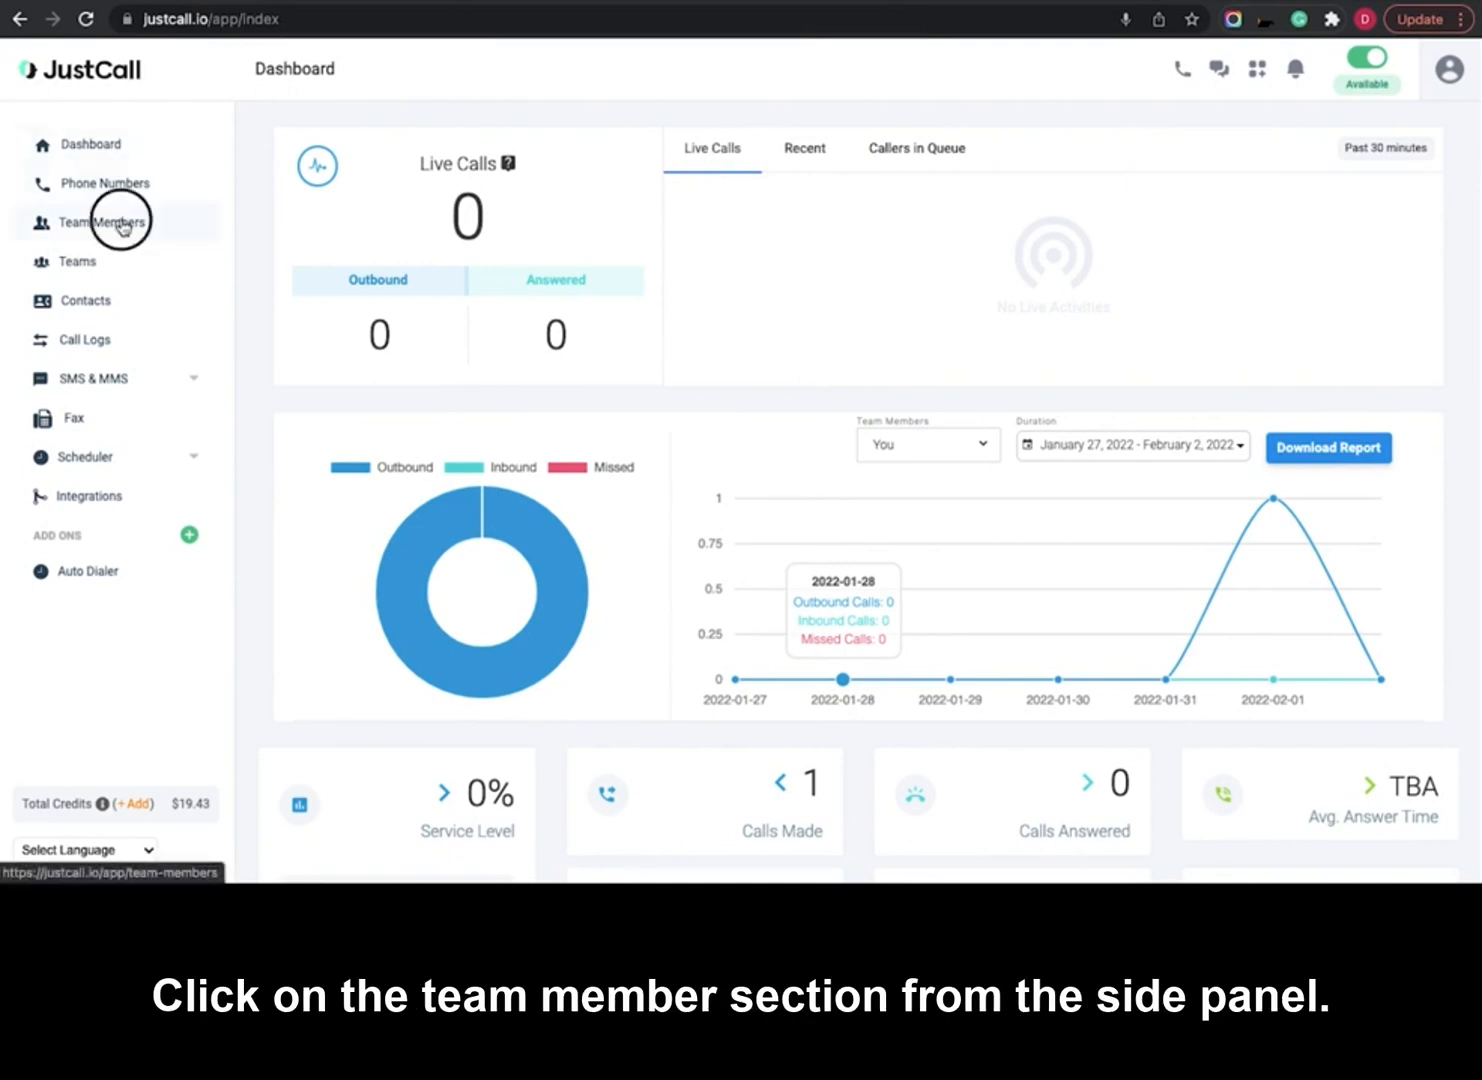
Open the Team Members page from the left sidebar.
left_click(99, 221)
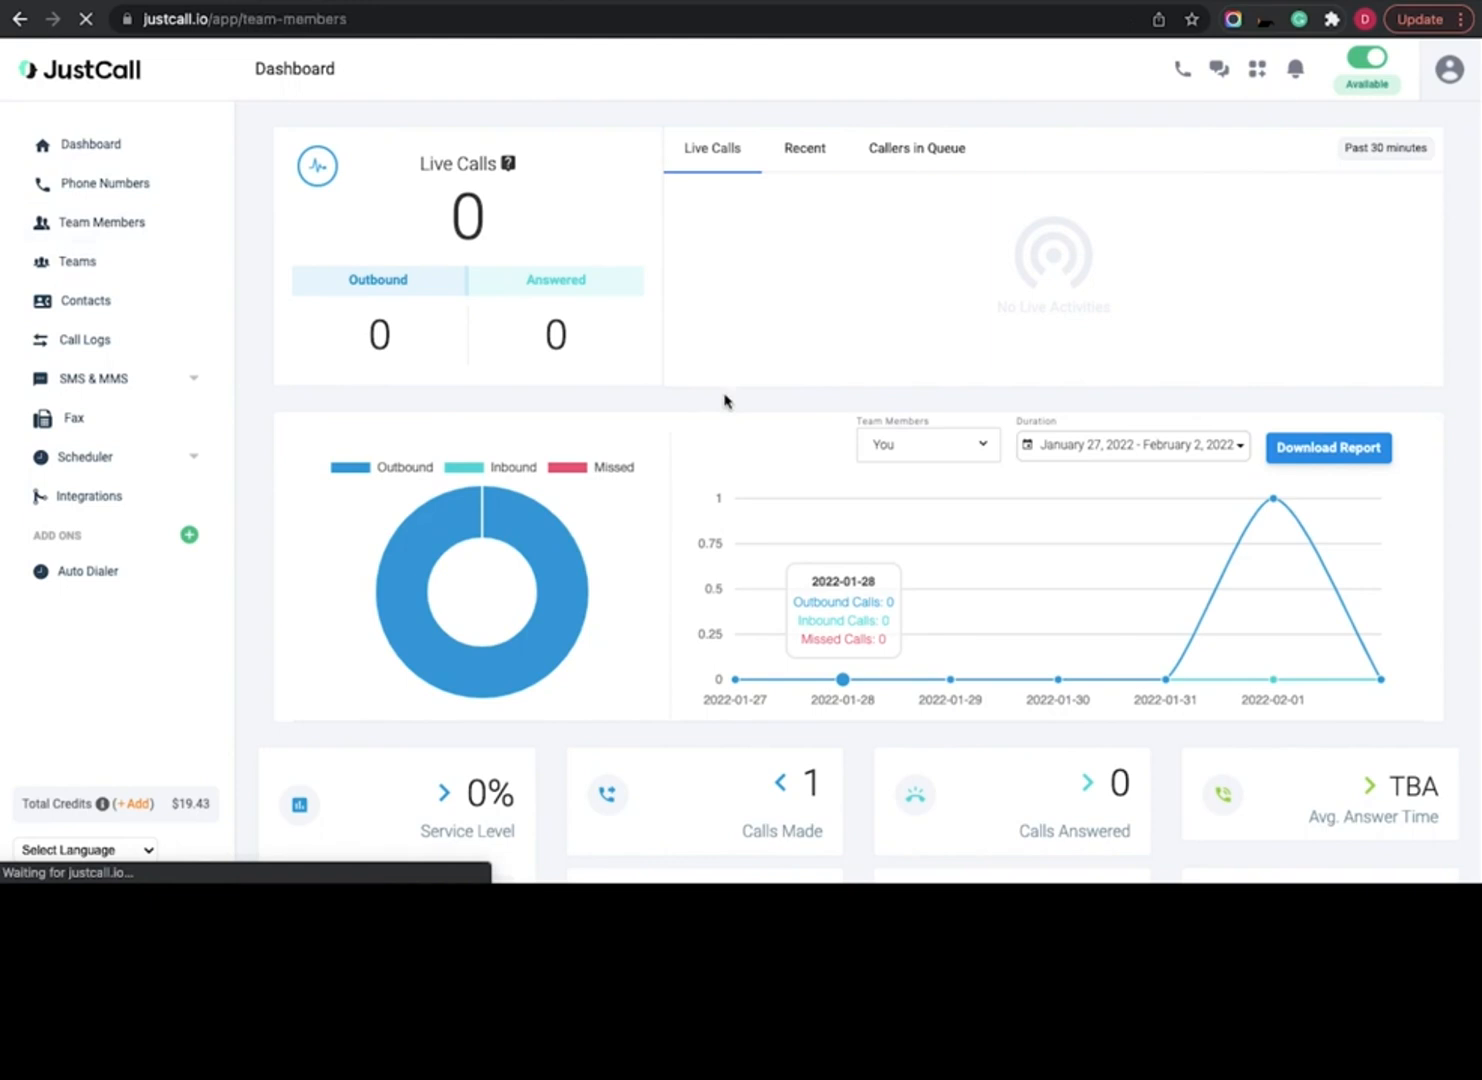
left_click(100, 222)
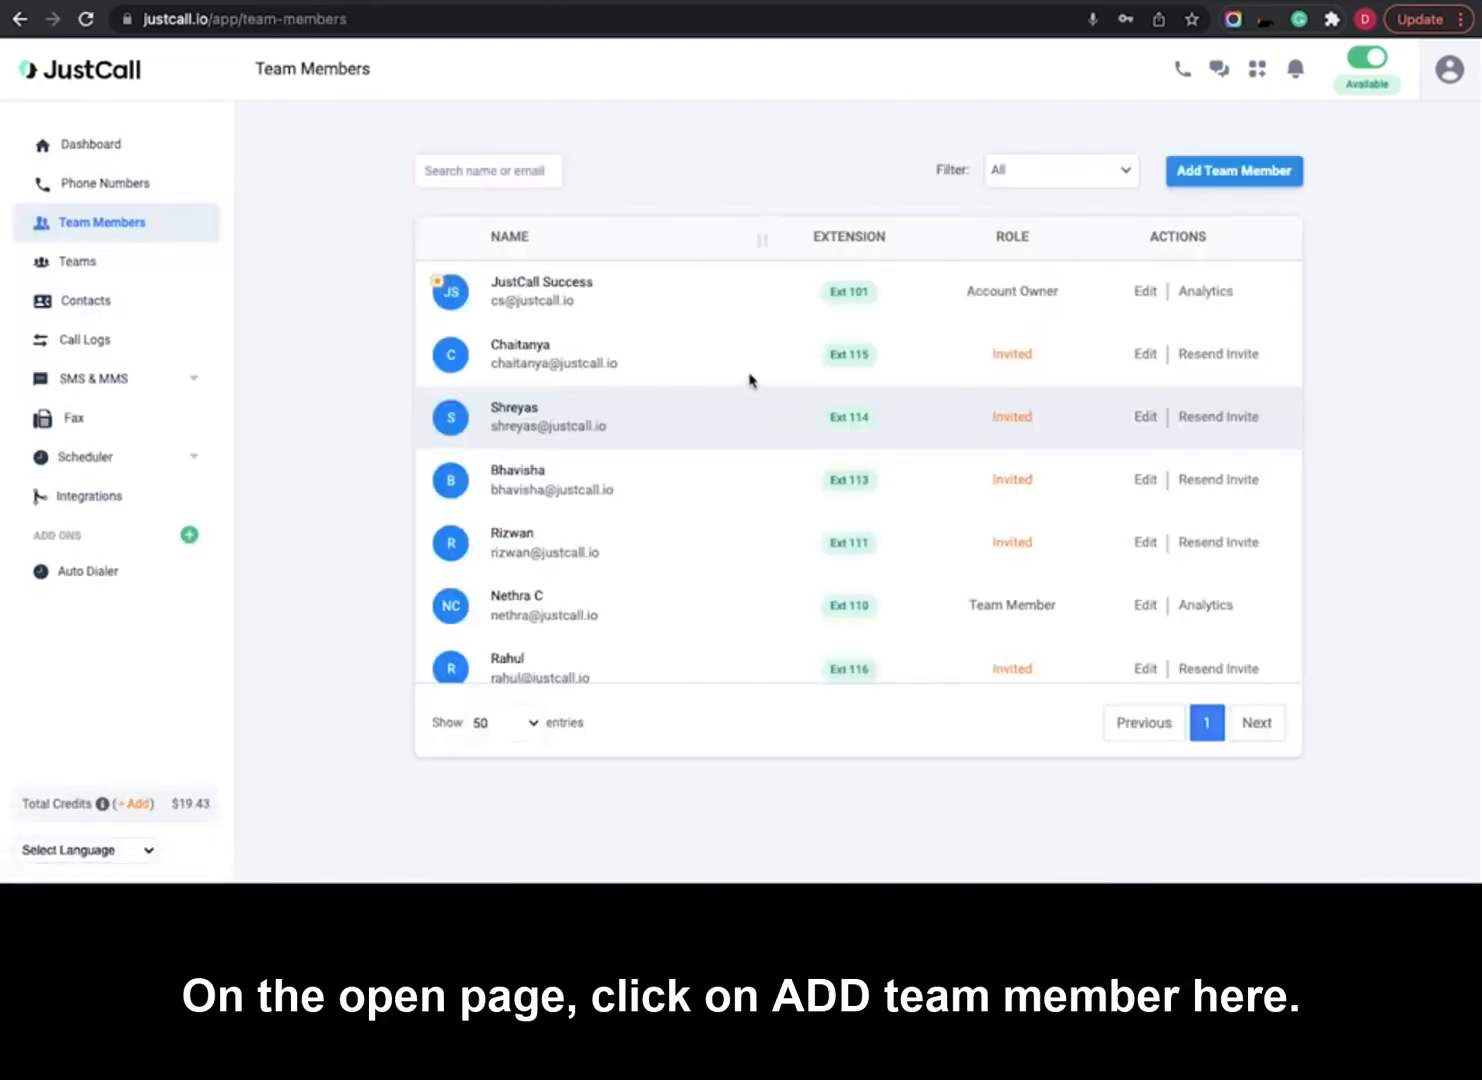
left_click(1234, 171)
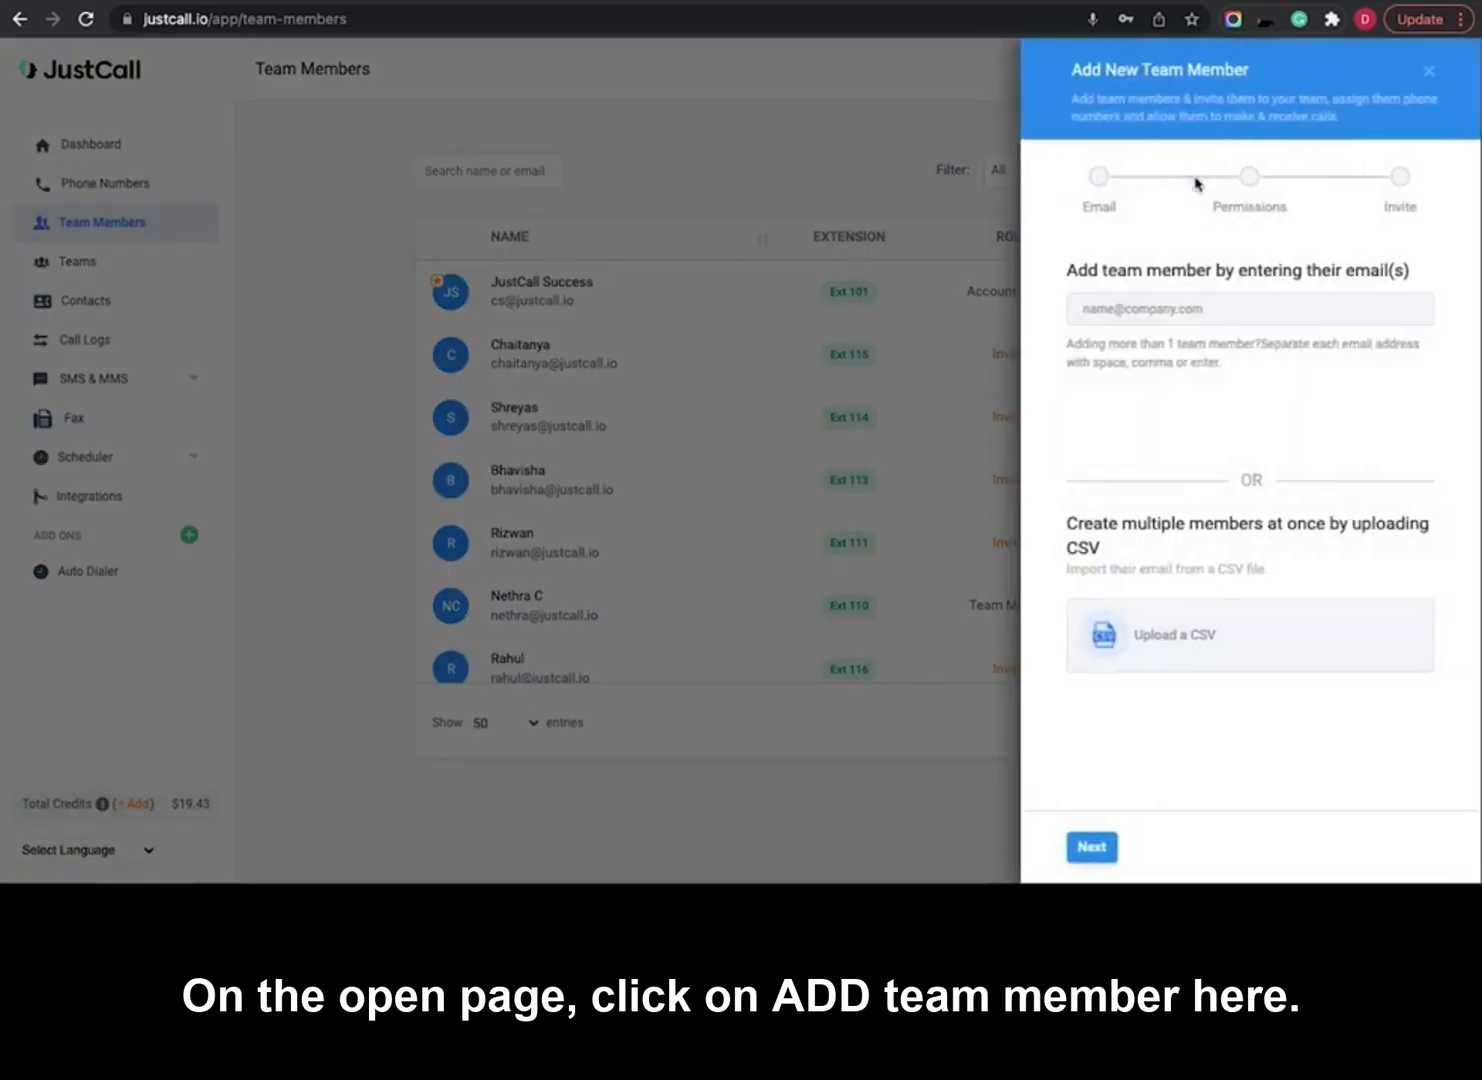
mouse_move(1127, 388)
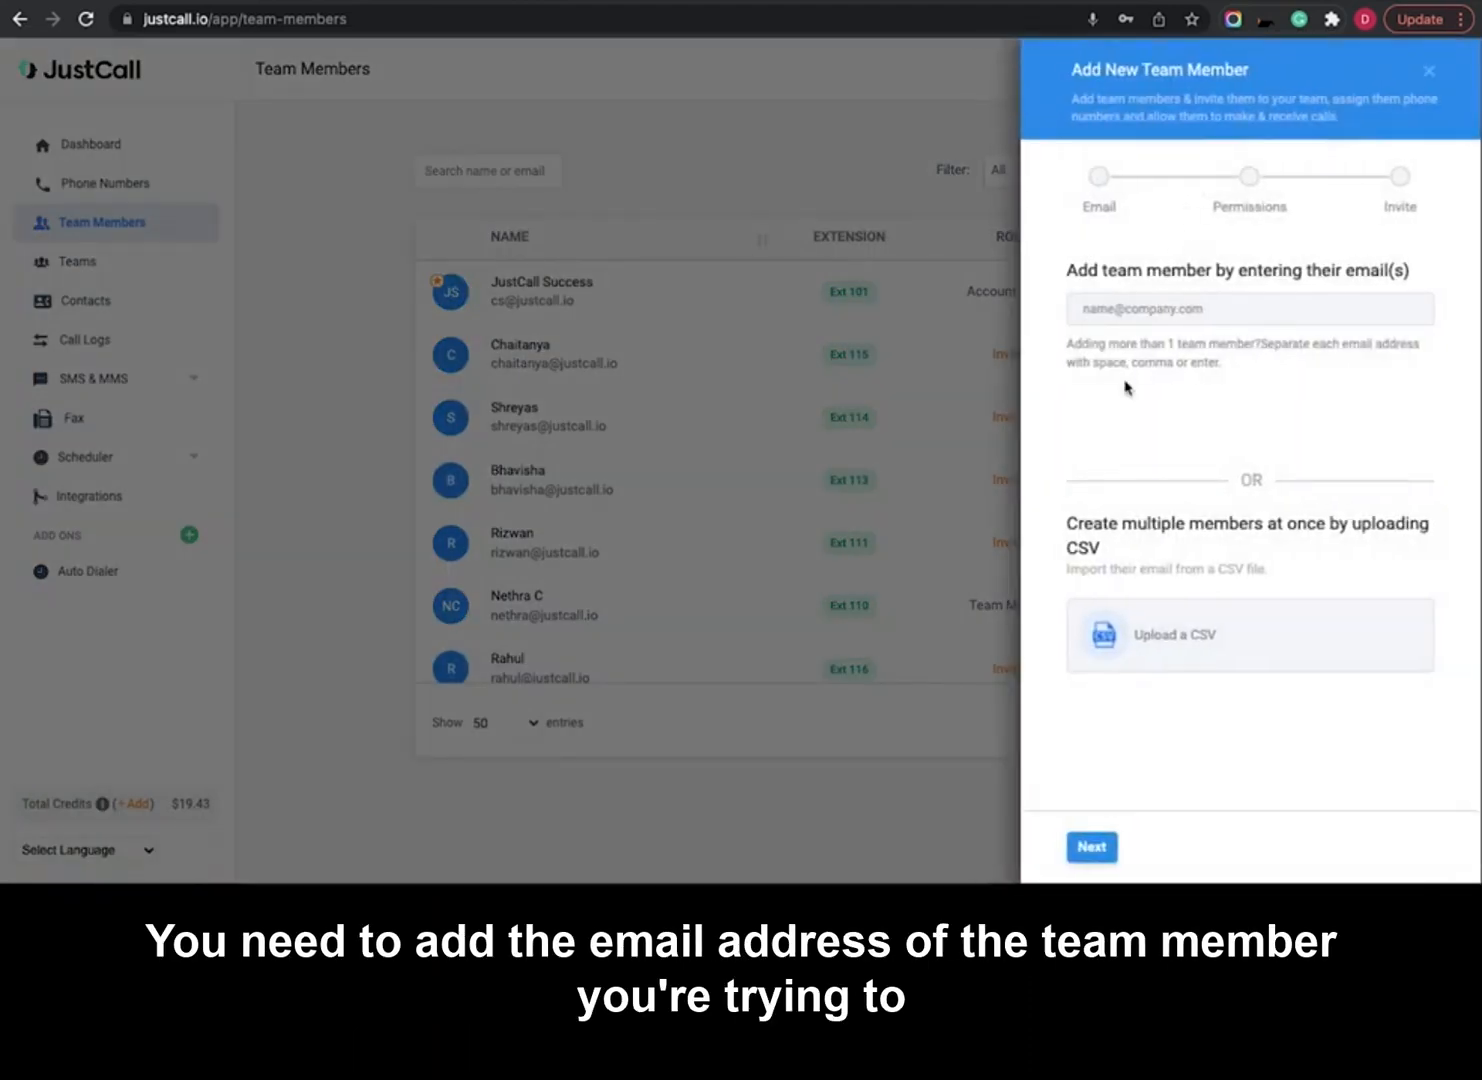
mouse_move(1161, 335)
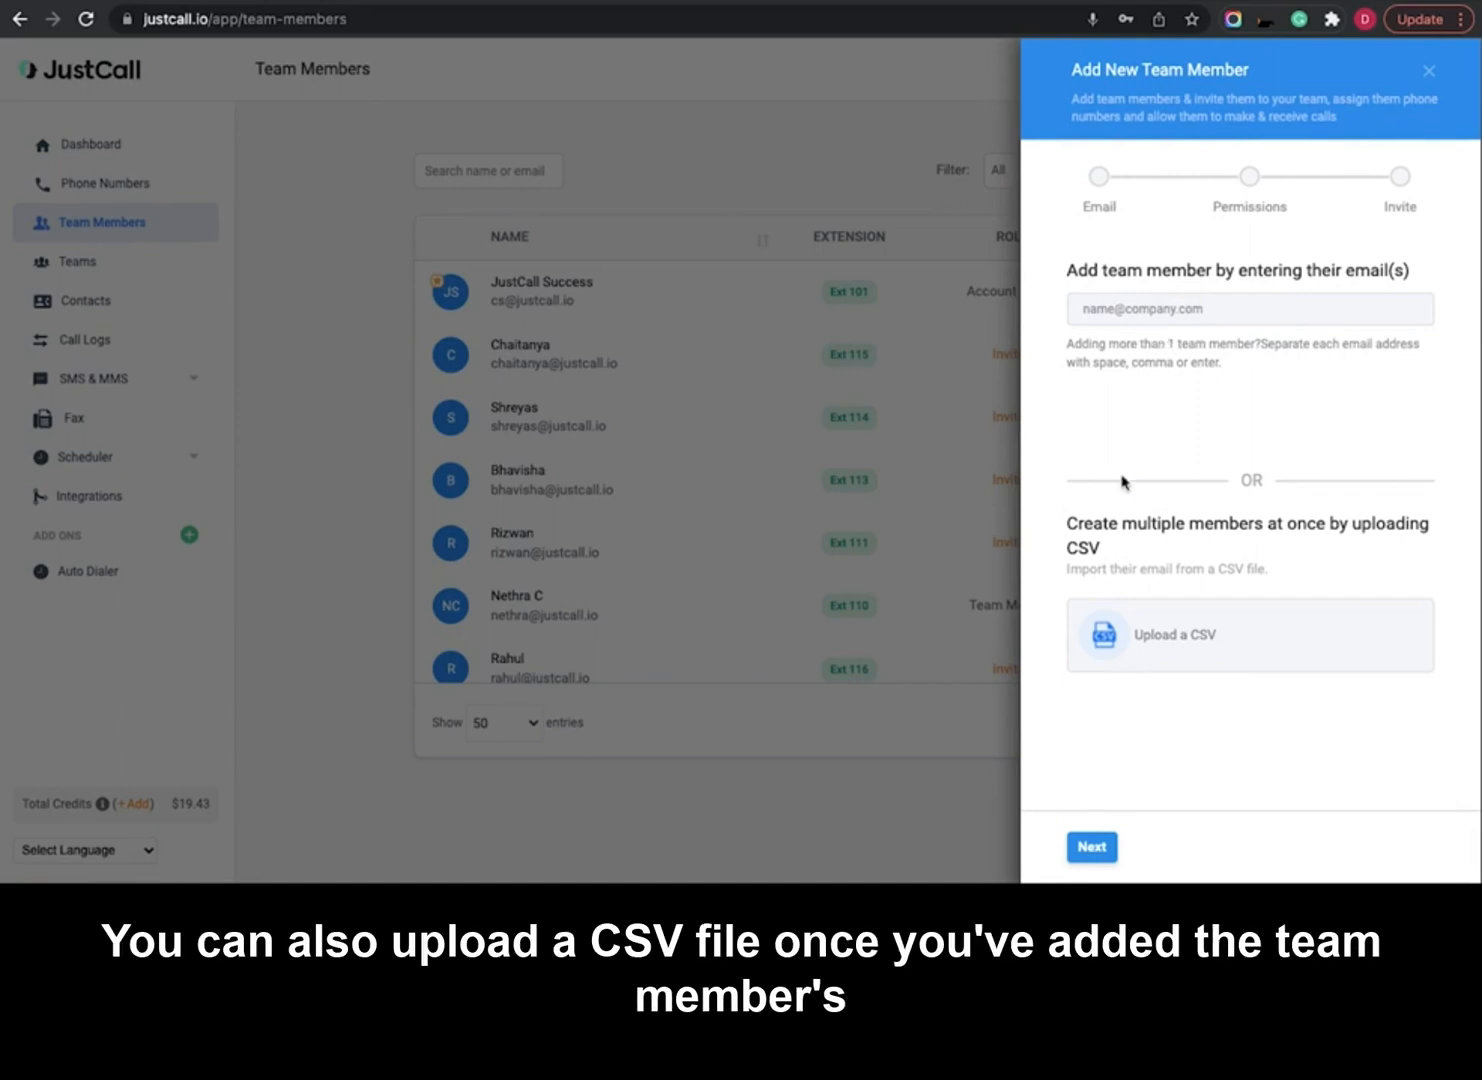
left_click(1250, 308)
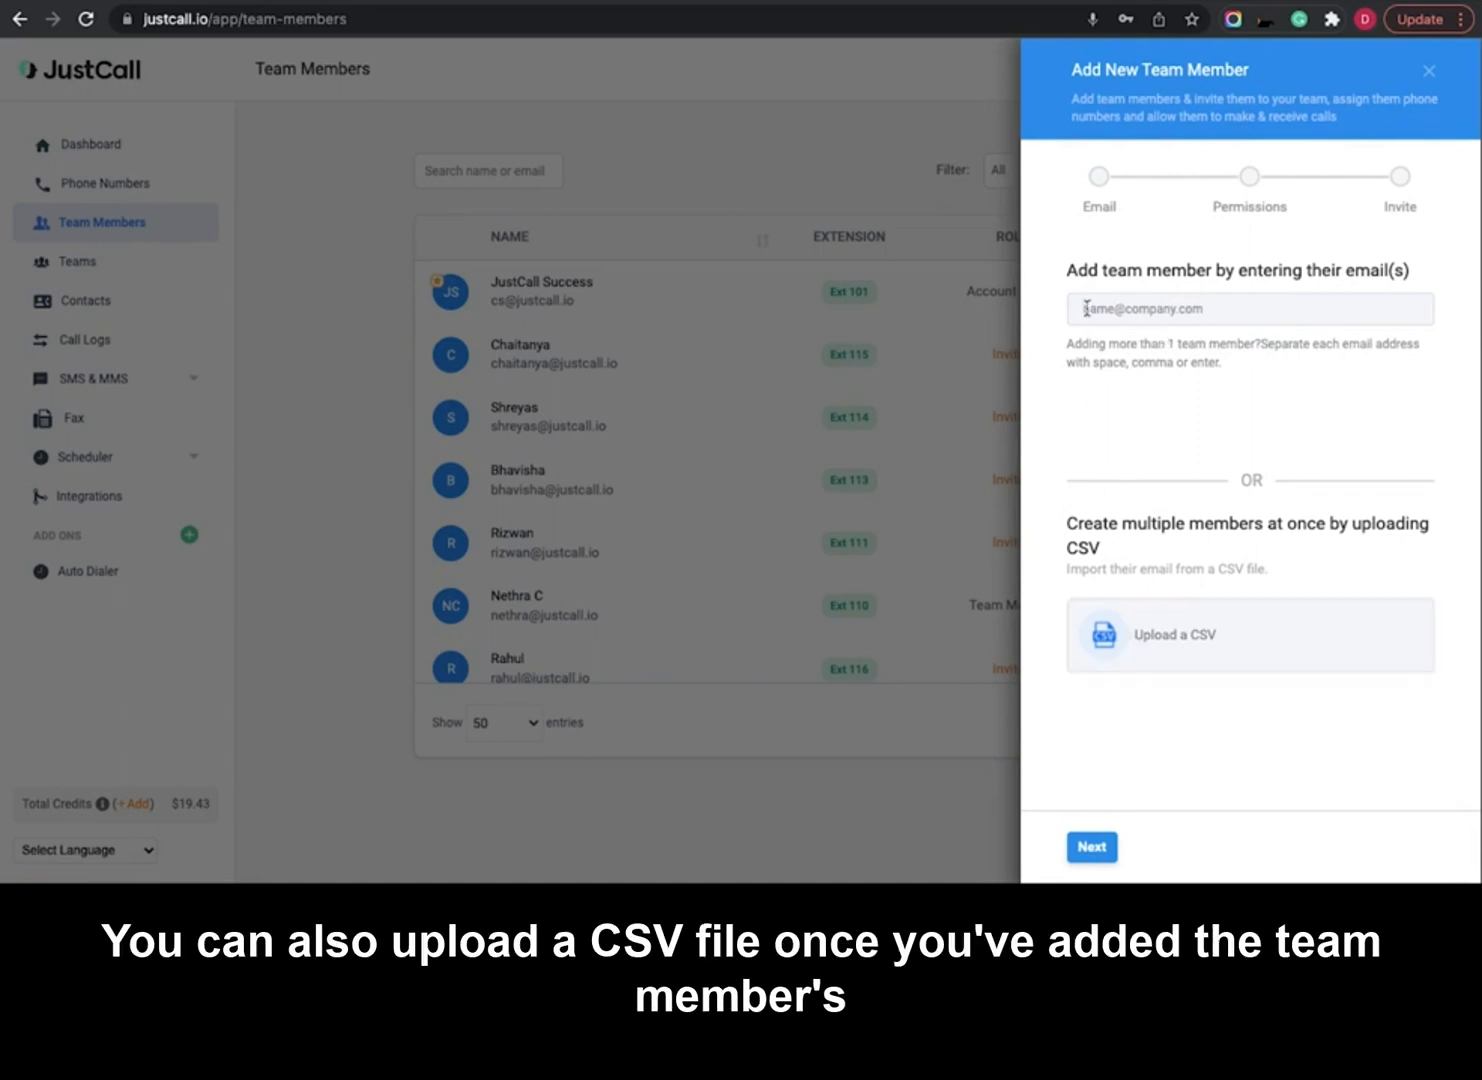
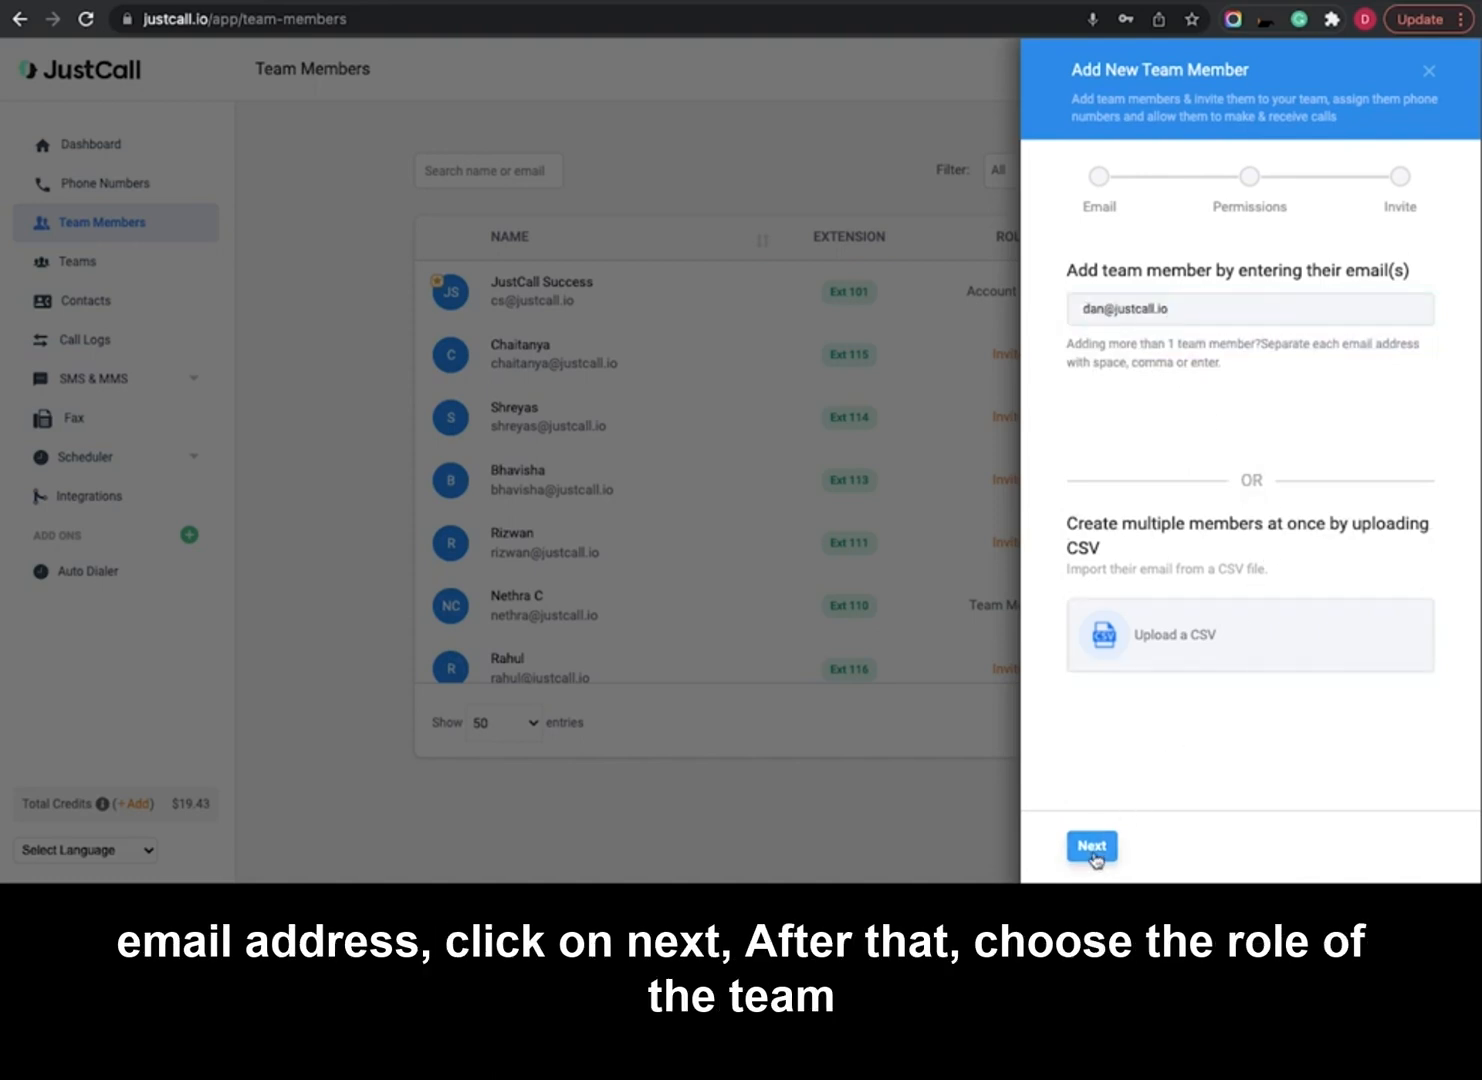
On the roles step, choose a Custom role granting View Report & Analytics.
left_click(1091, 846)
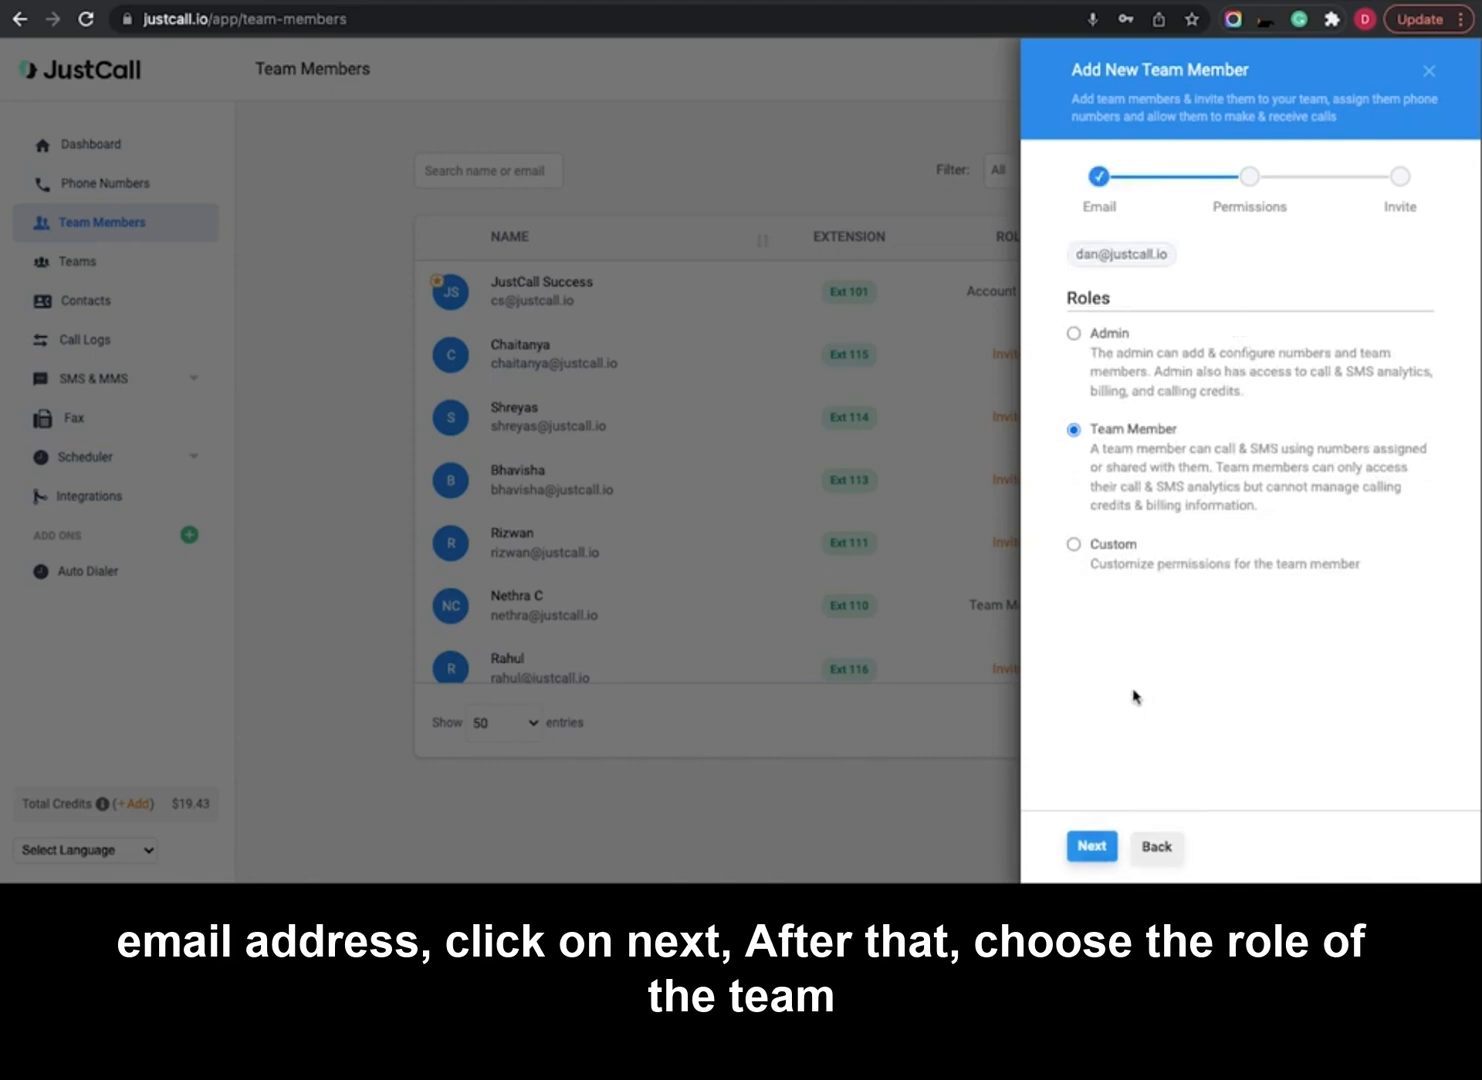
mouse_move(1156, 591)
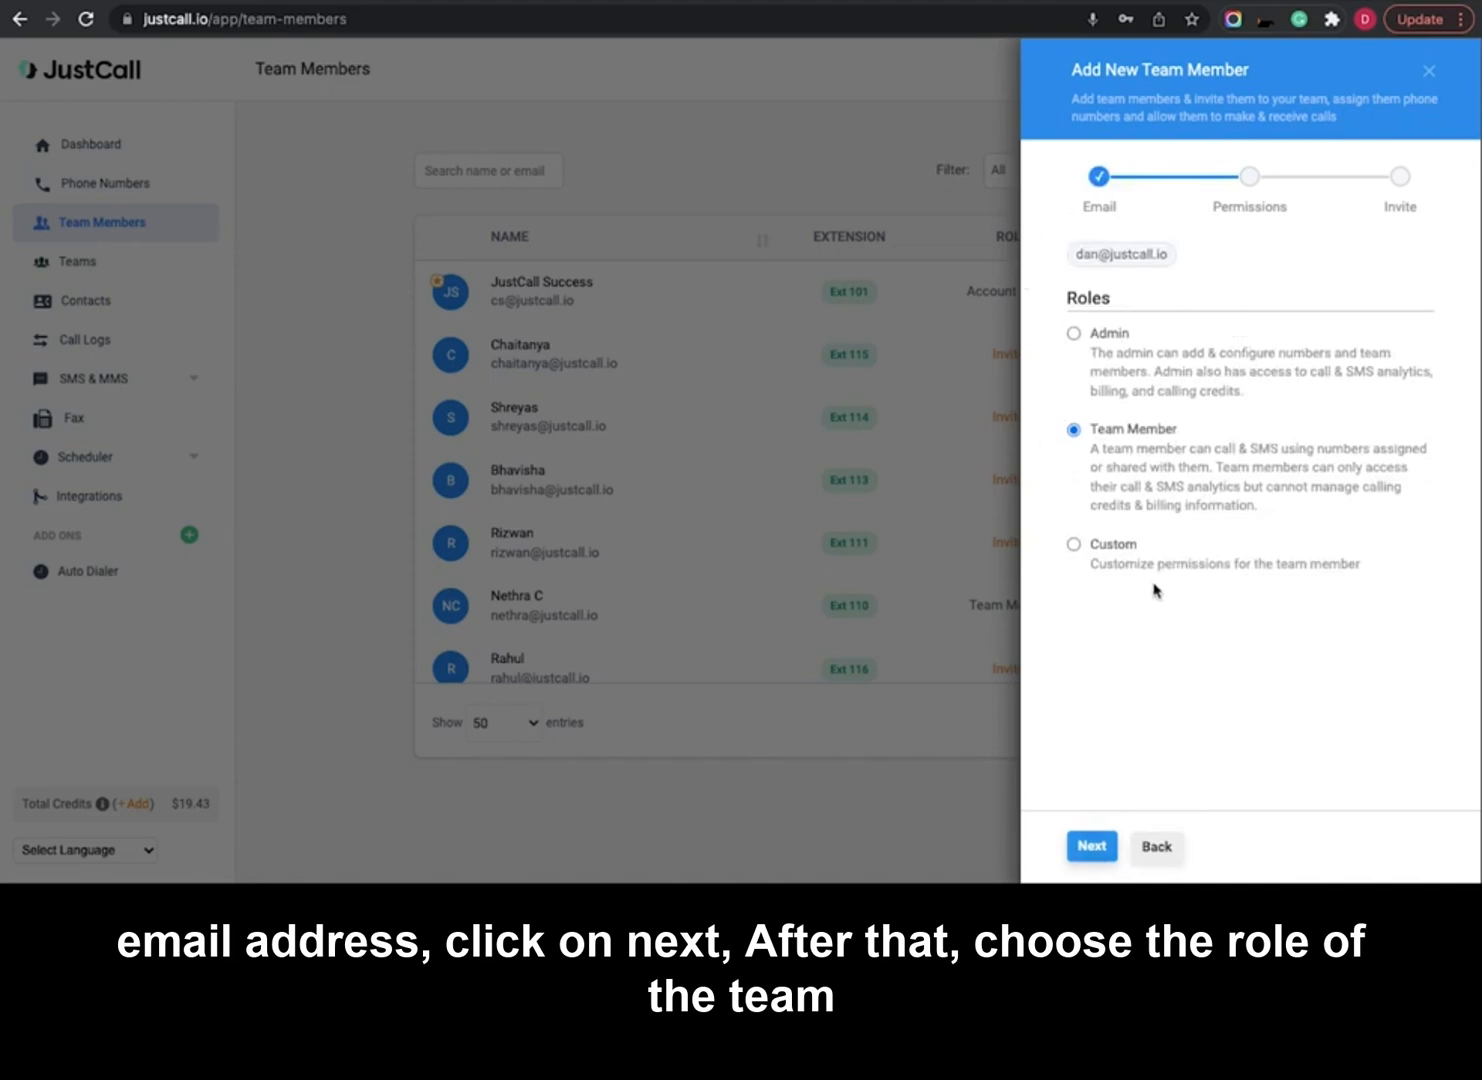
left_click(1074, 333)
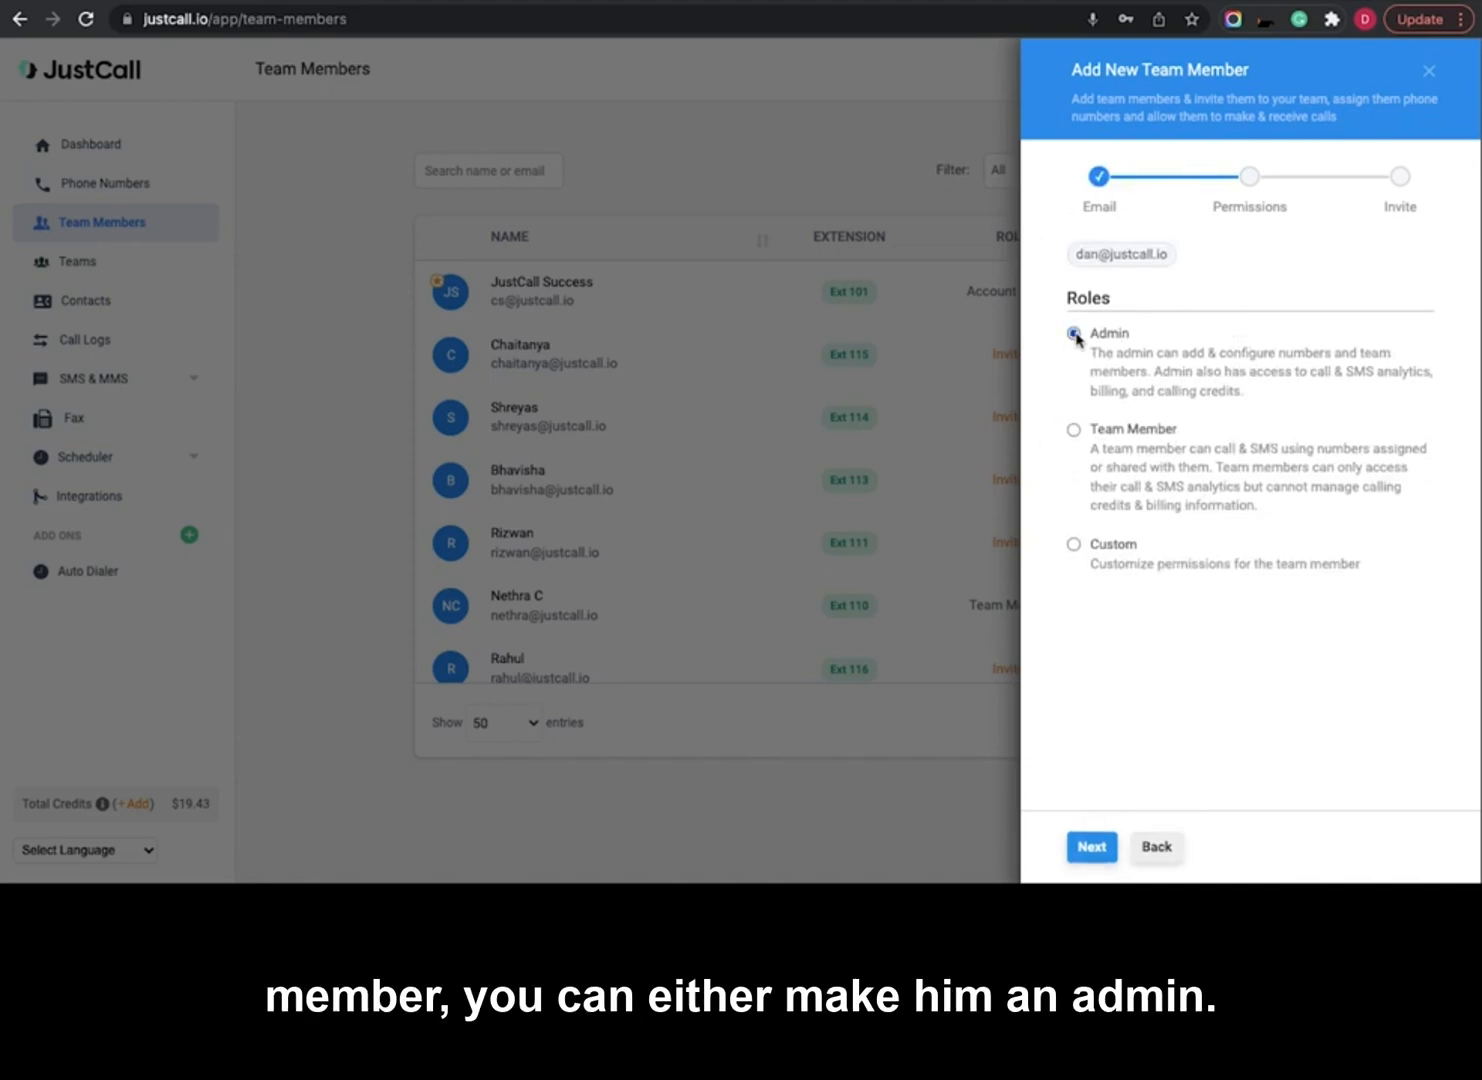
left_click(1073, 430)
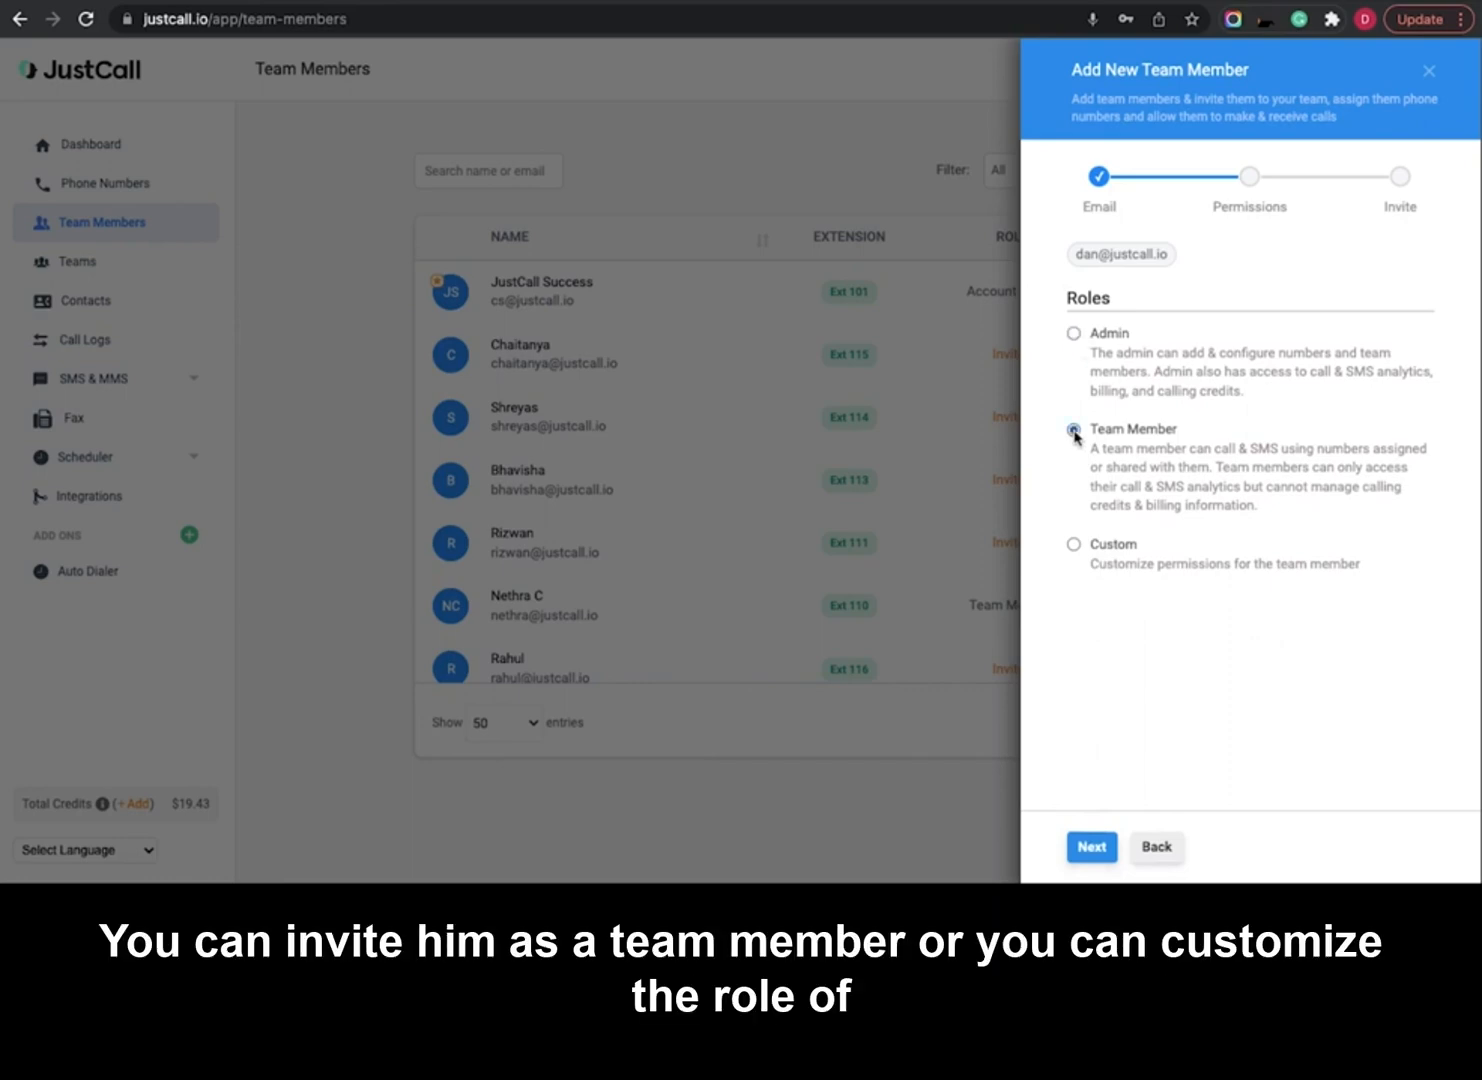
left_click(1074, 544)
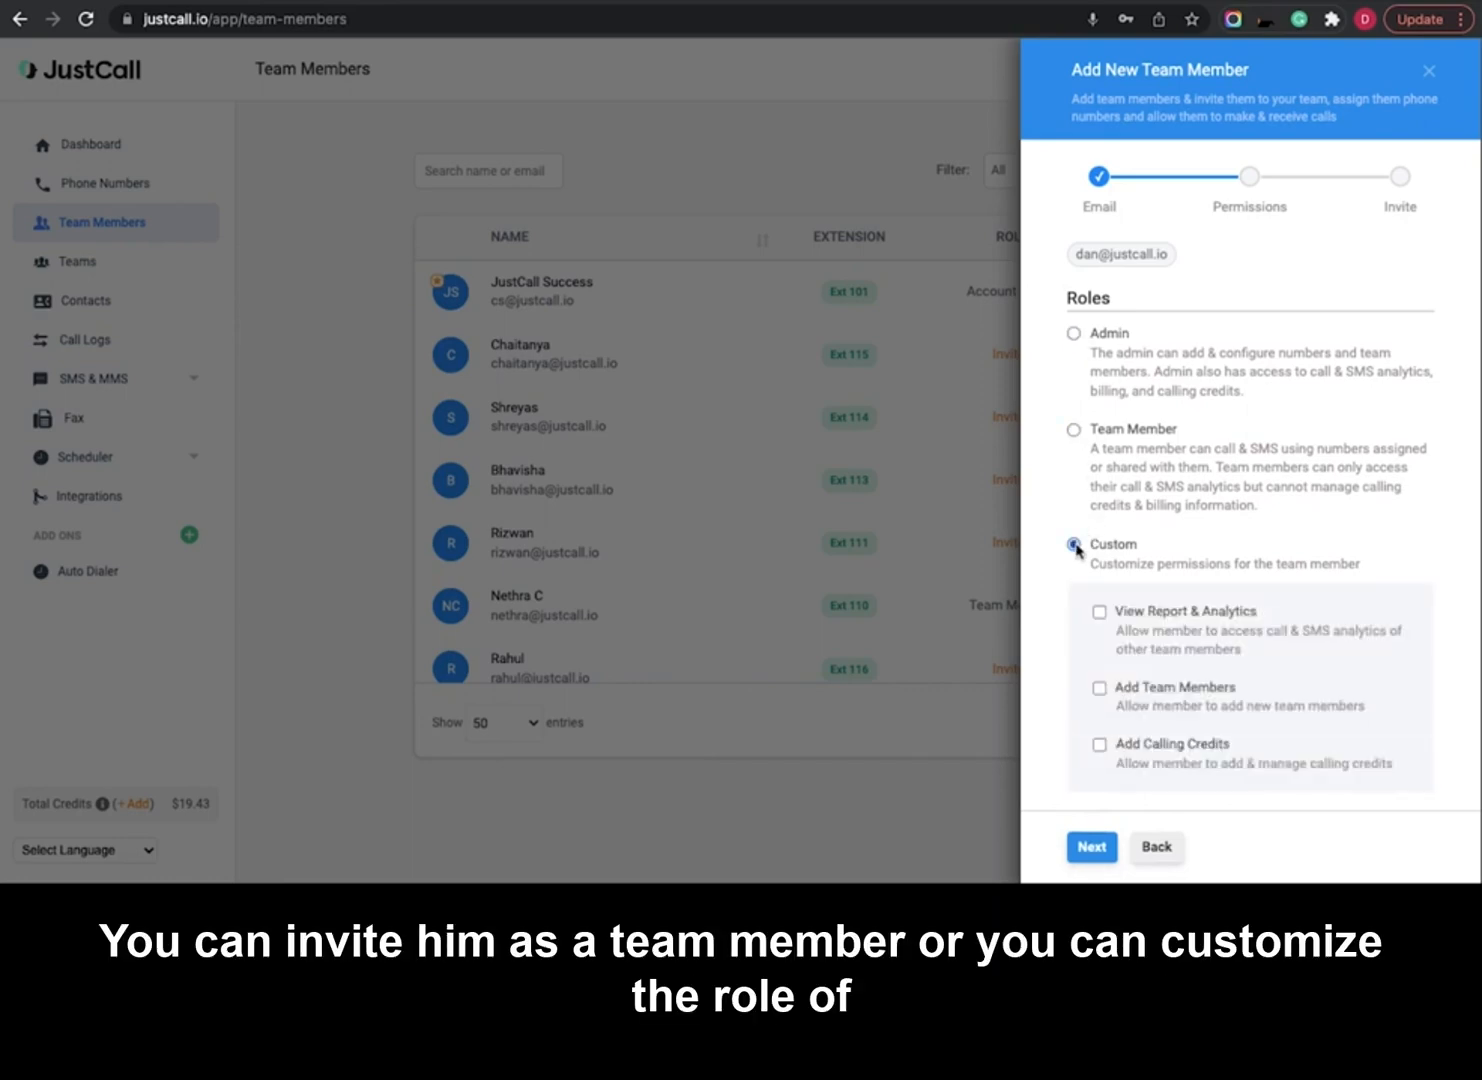
left_click(1074, 547)
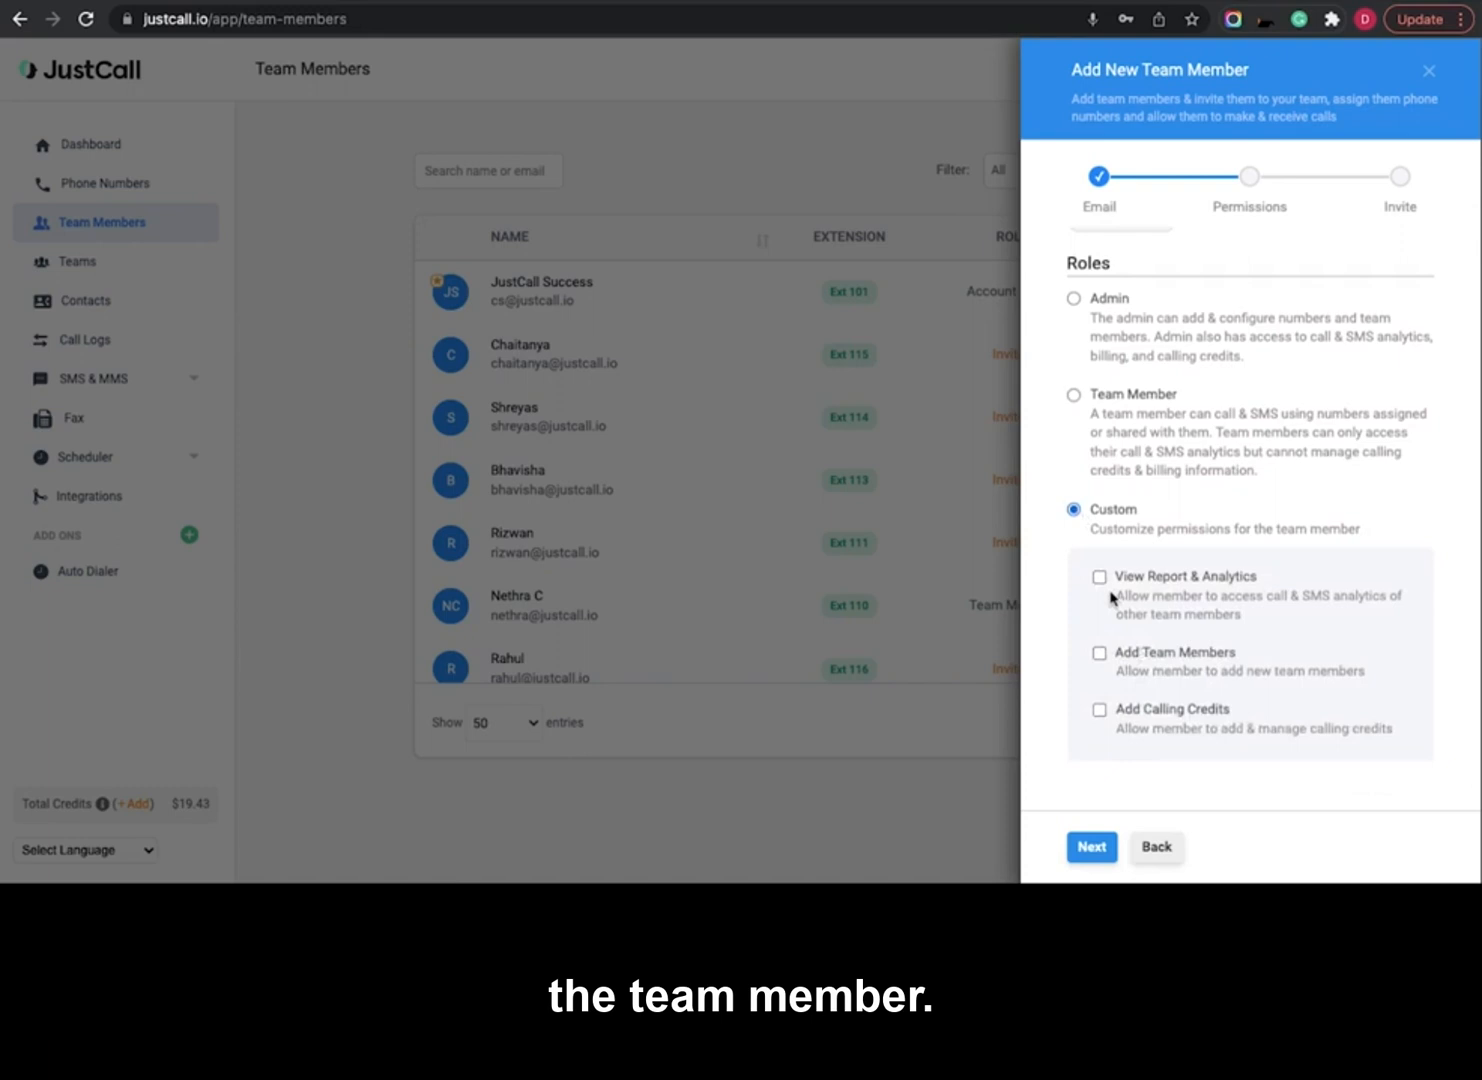
left_click(1099, 577)
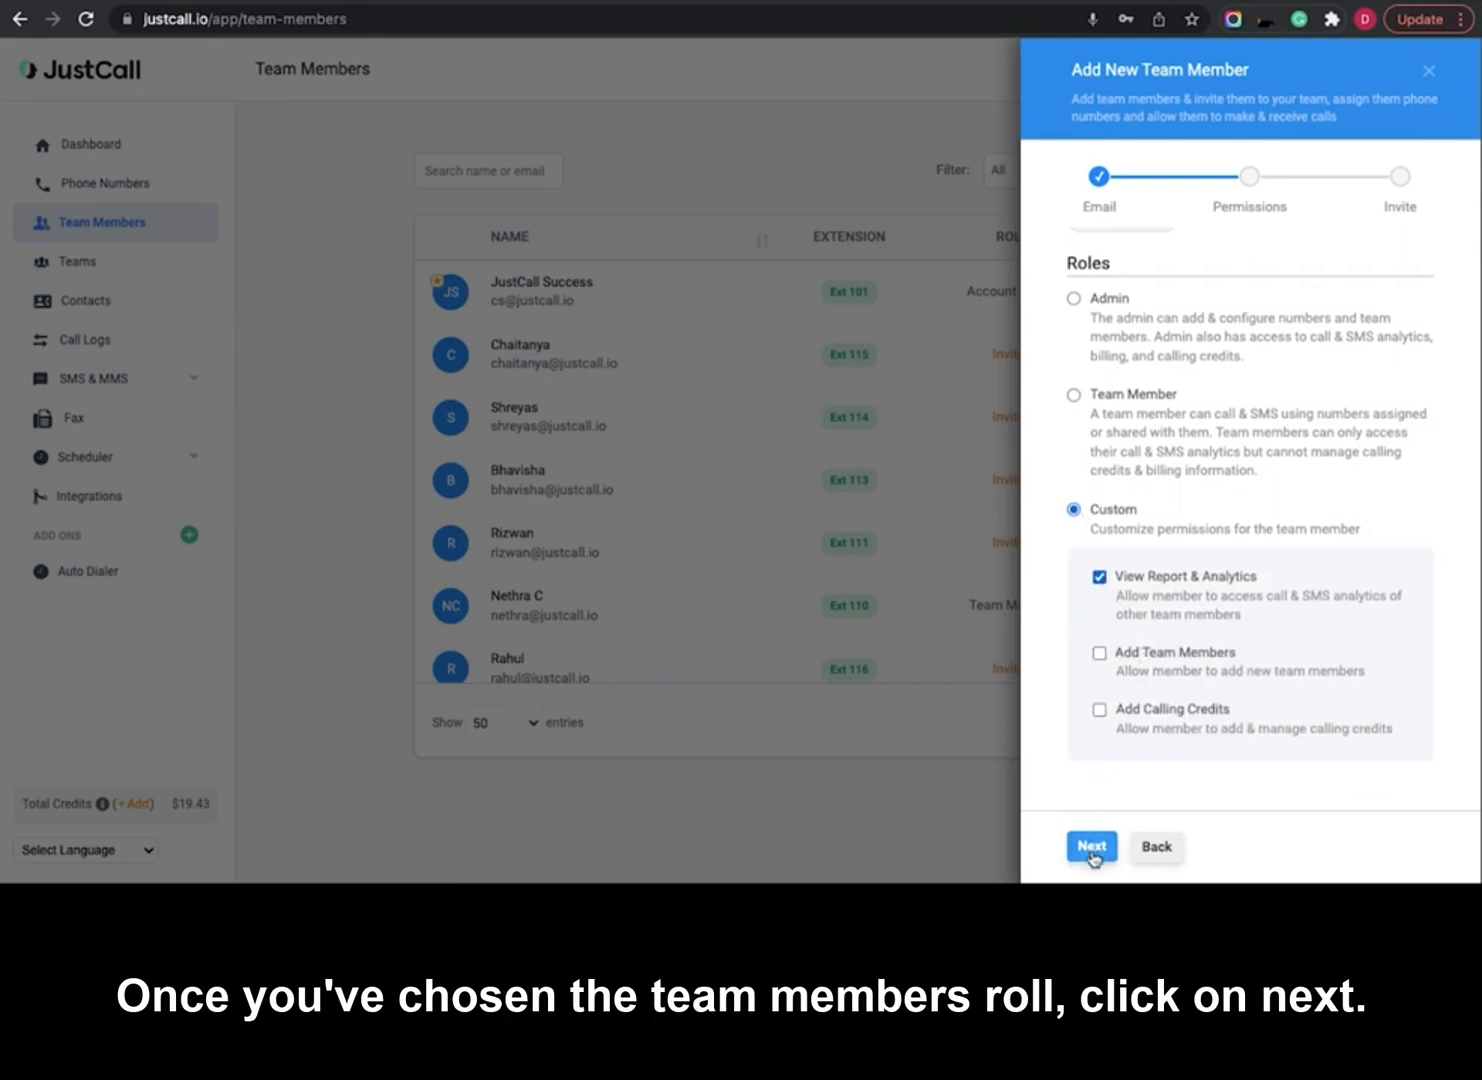
Advance to the Assign Phone Numbers or teams step.
left_click(1091, 847)
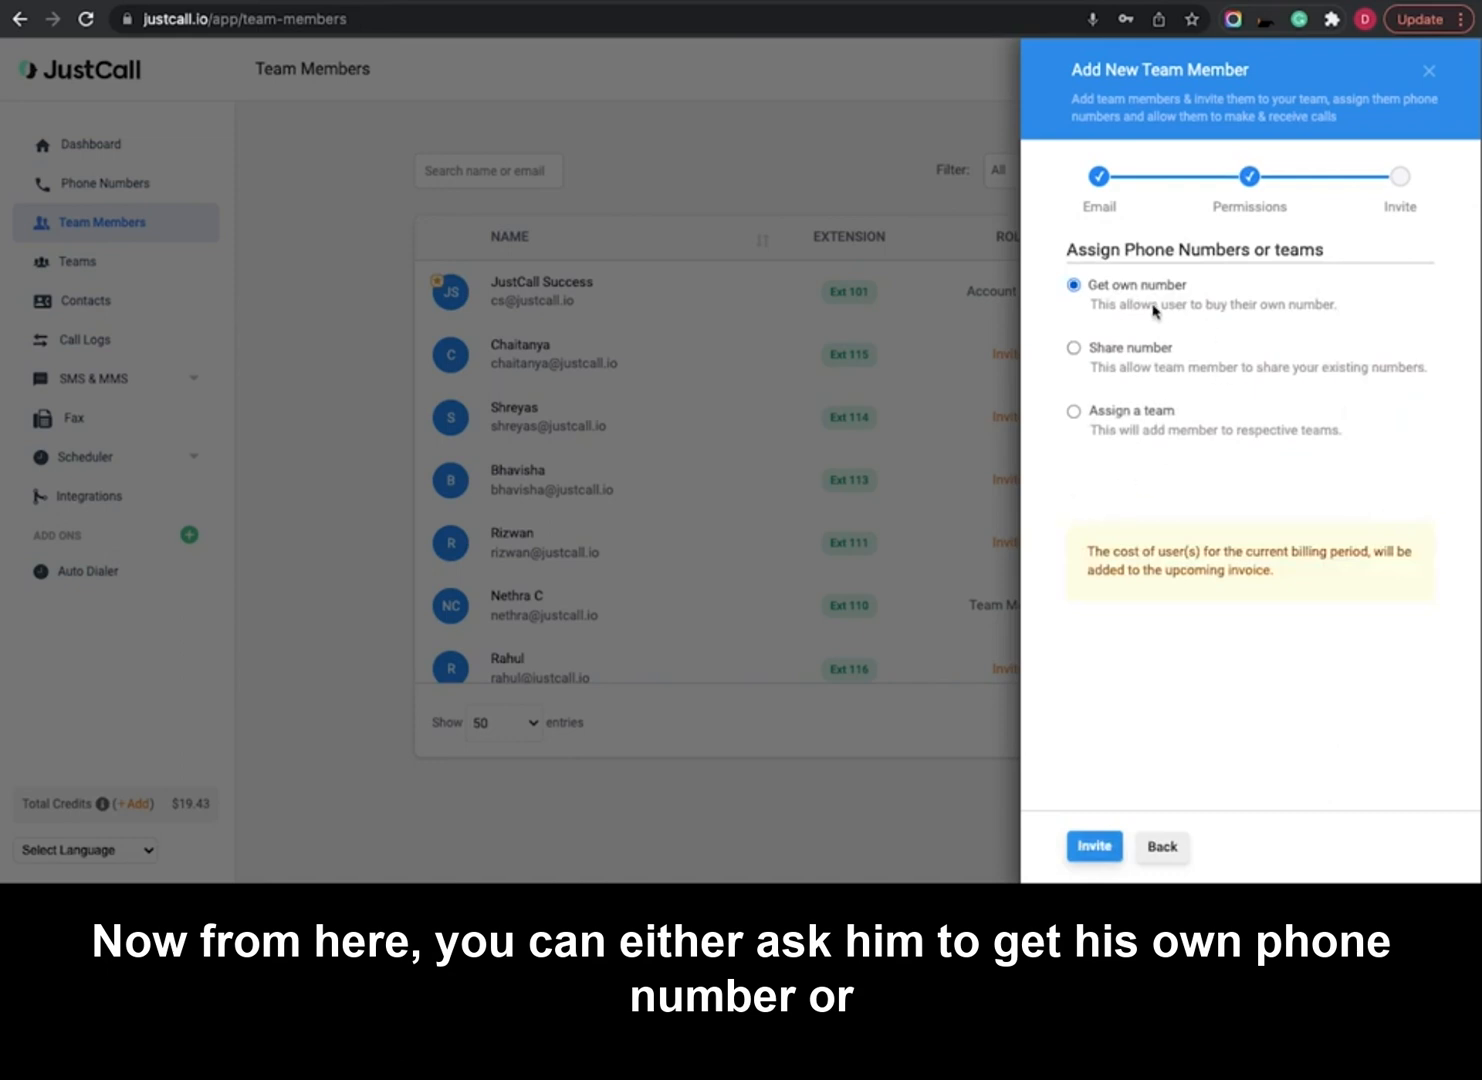
mouse_move(1134, 328)
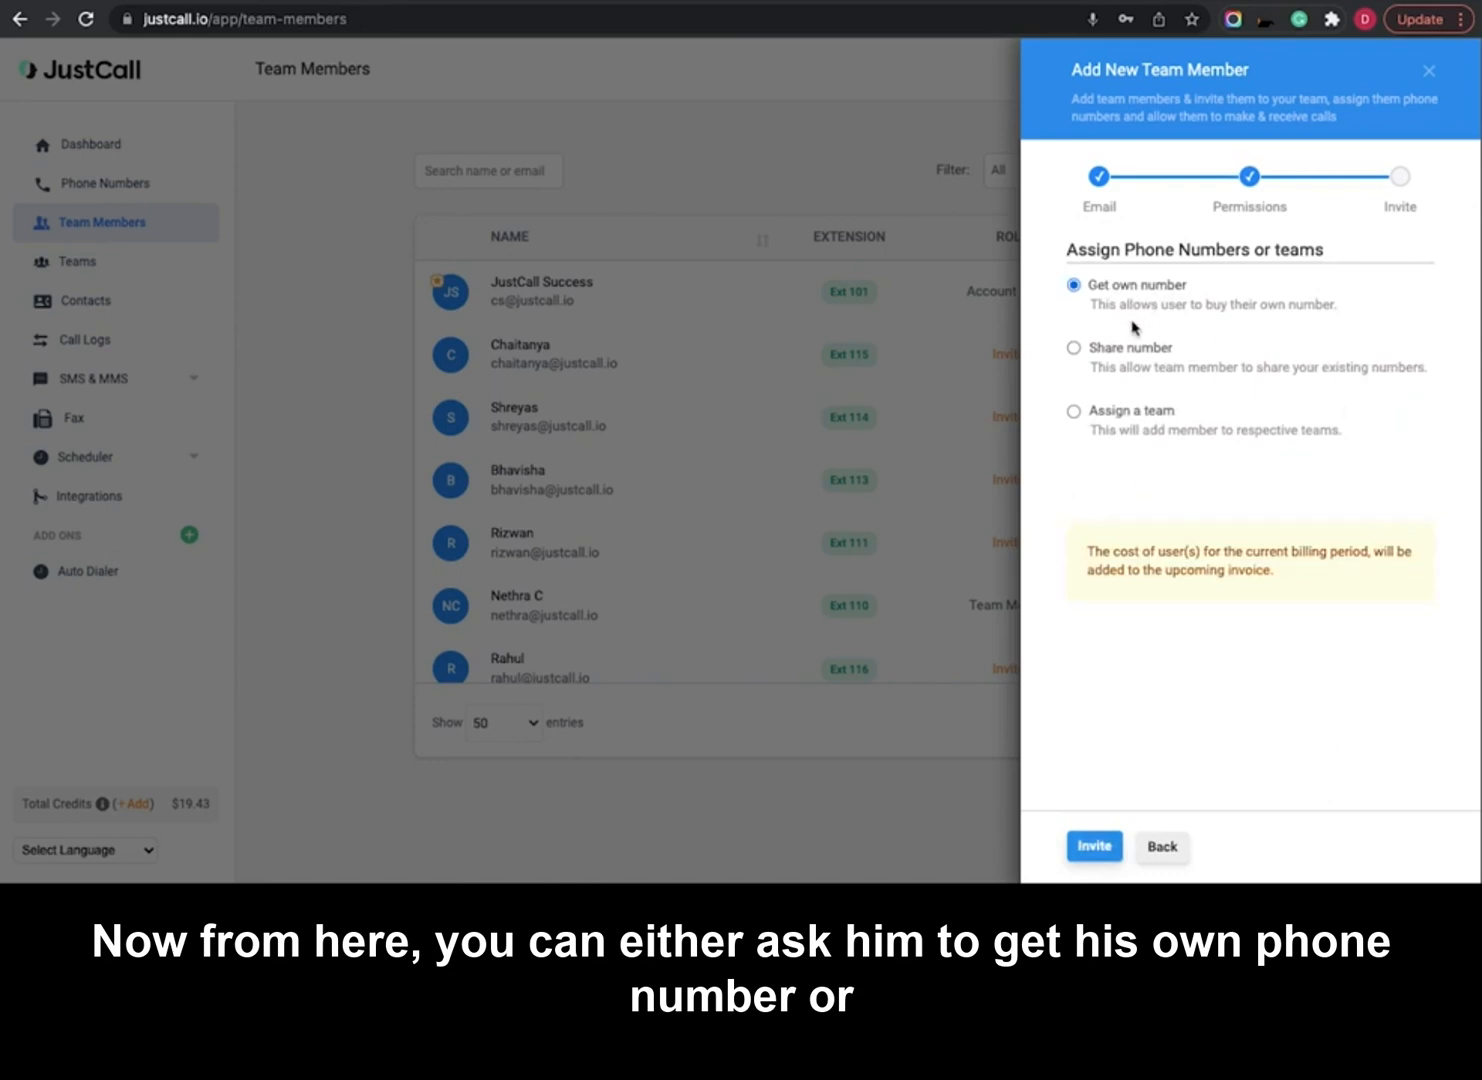
mouse_move(1111, 389)
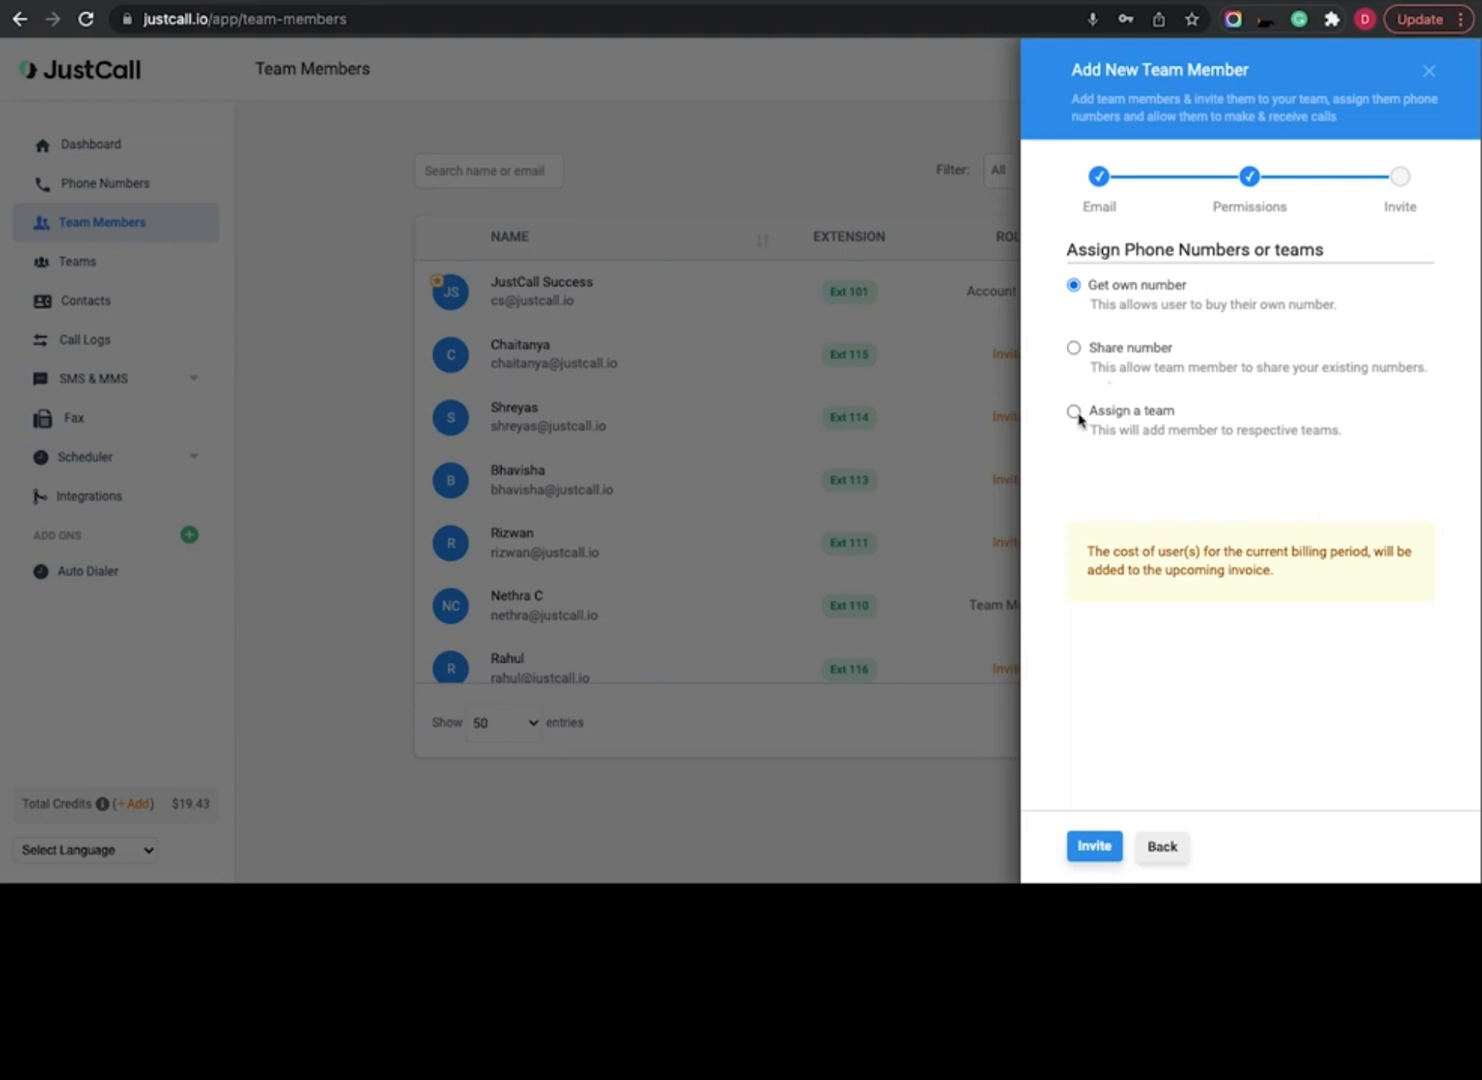
Choose Assign a team instead of Get own number.
left_click(1074, 411)
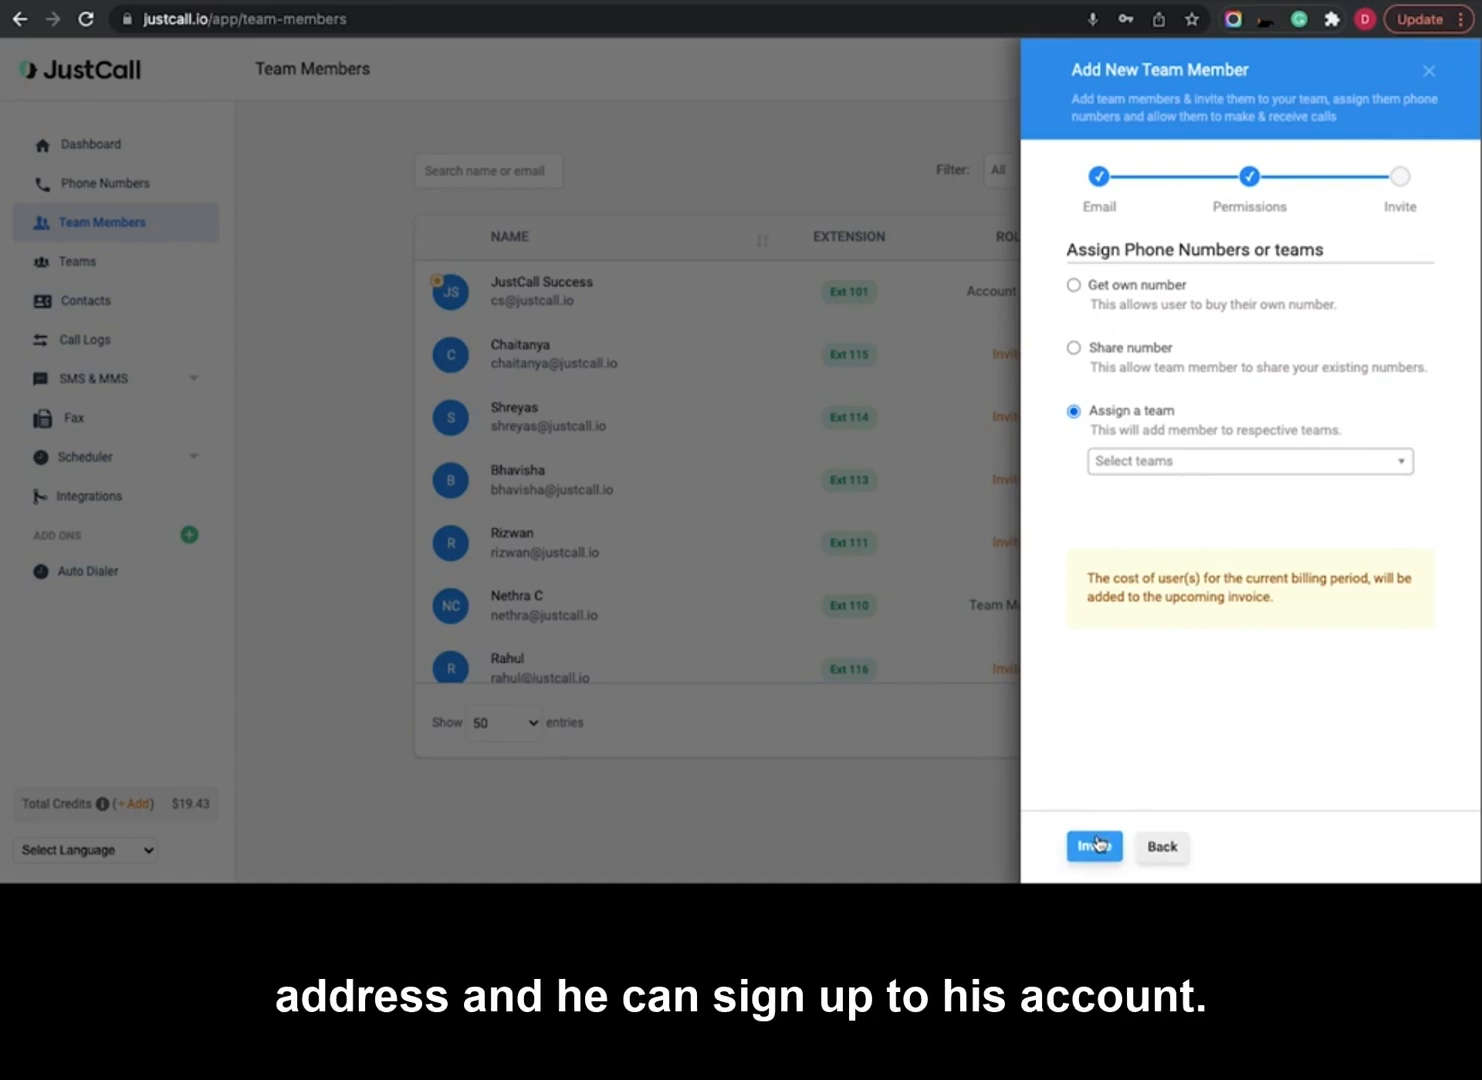
mouse_move(626, 397)
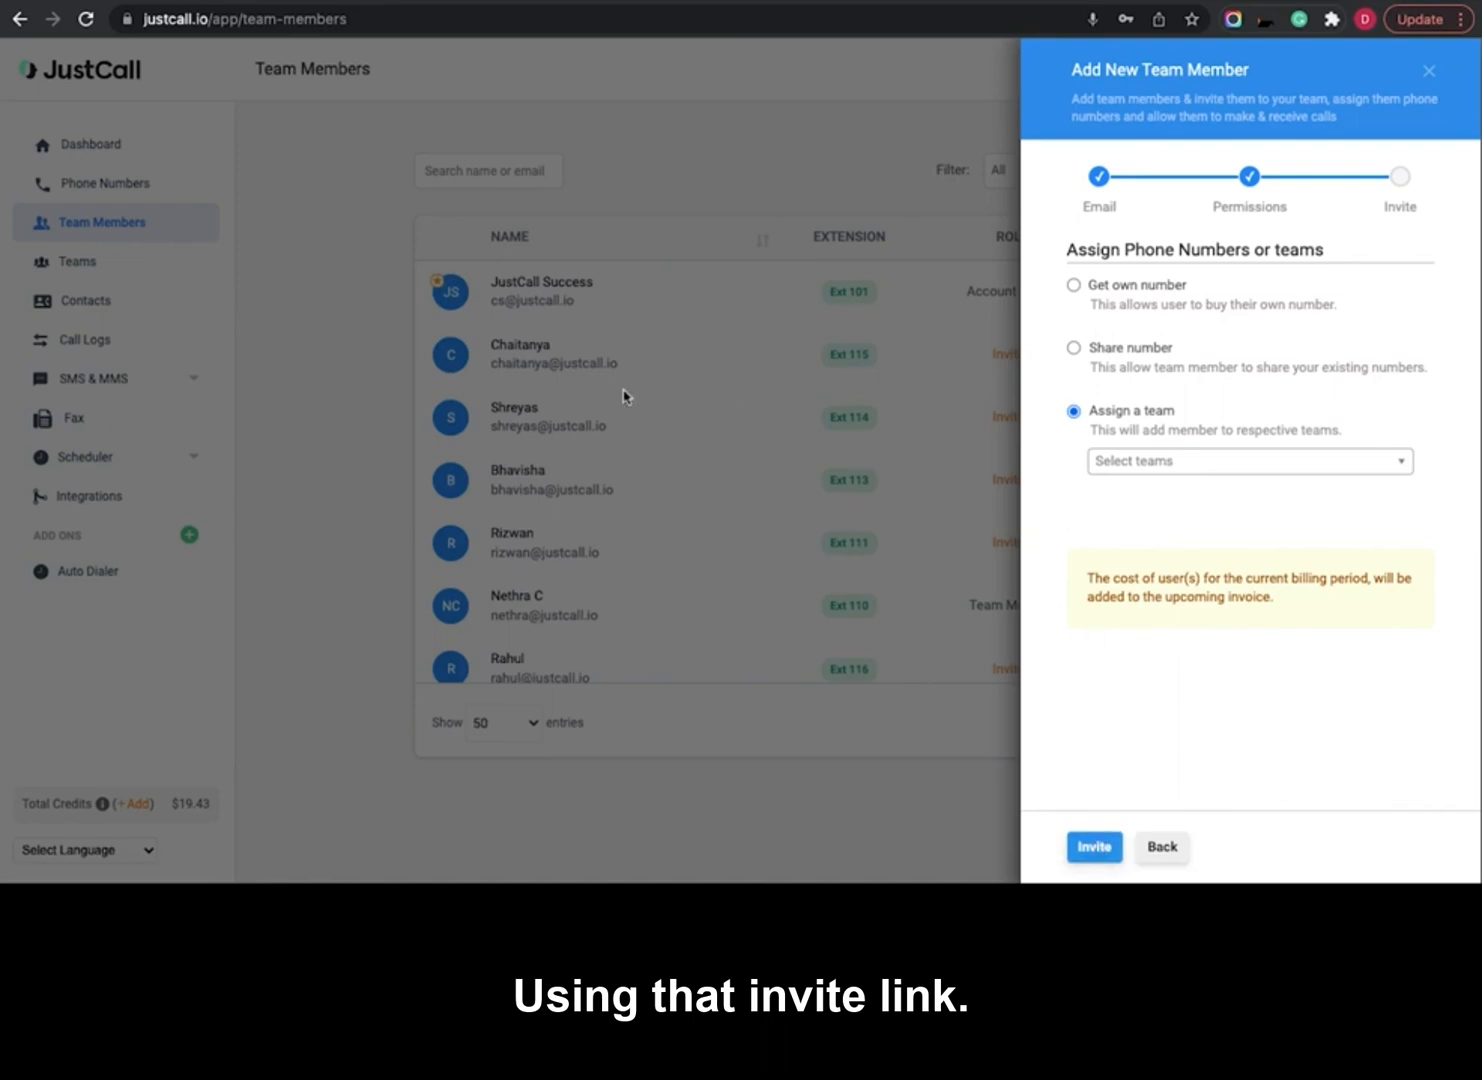